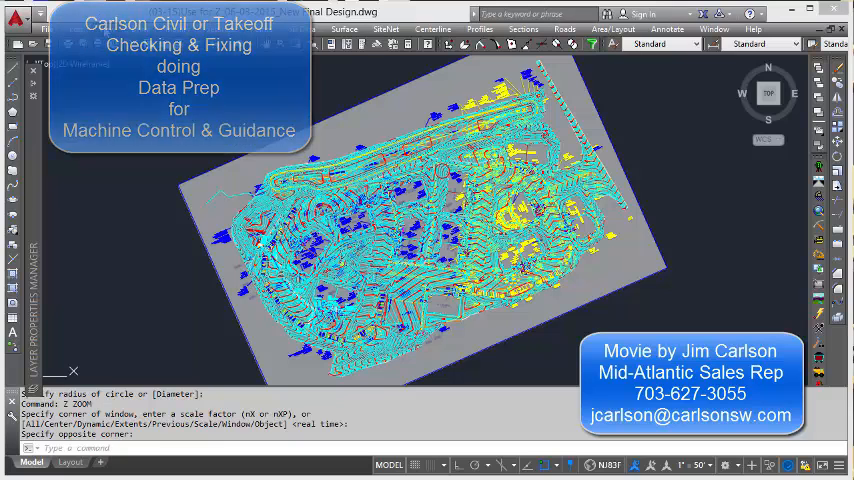
# - Zoom in around INLET 67 and enable Inspector to hover-read contour elevations
pyautogui.click(128, 32)
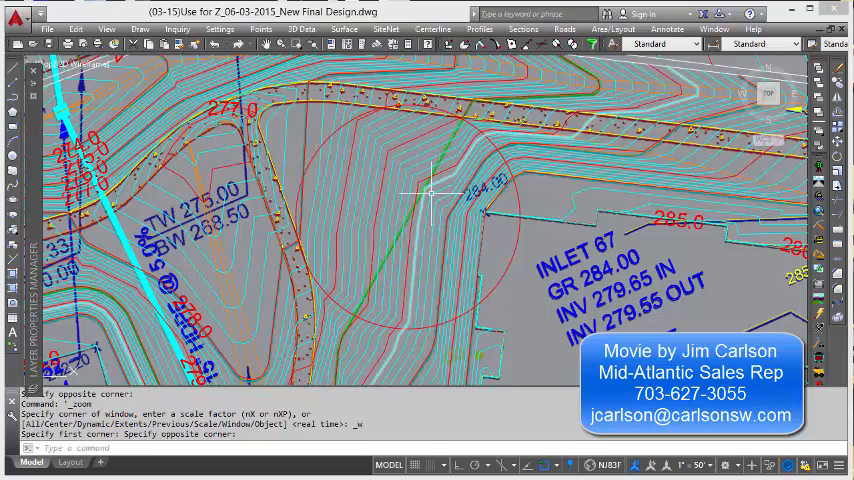
pyautogui.click(172, 28)
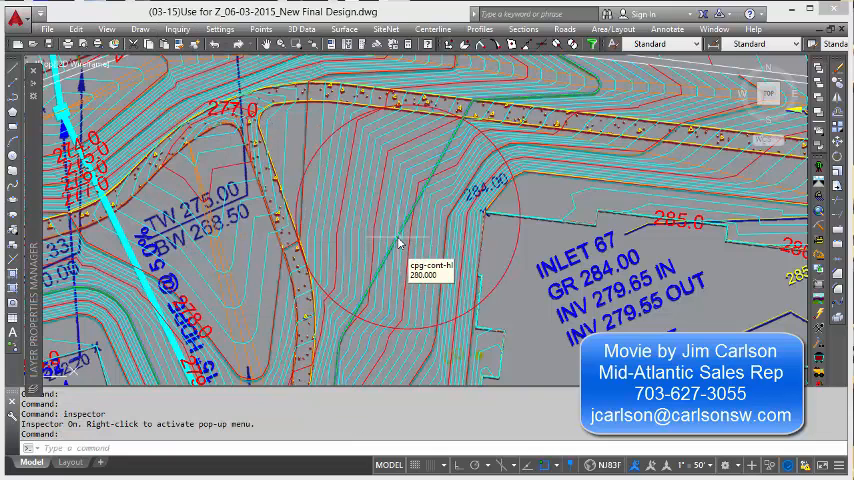
pyautogui.moveTo(380, 232)
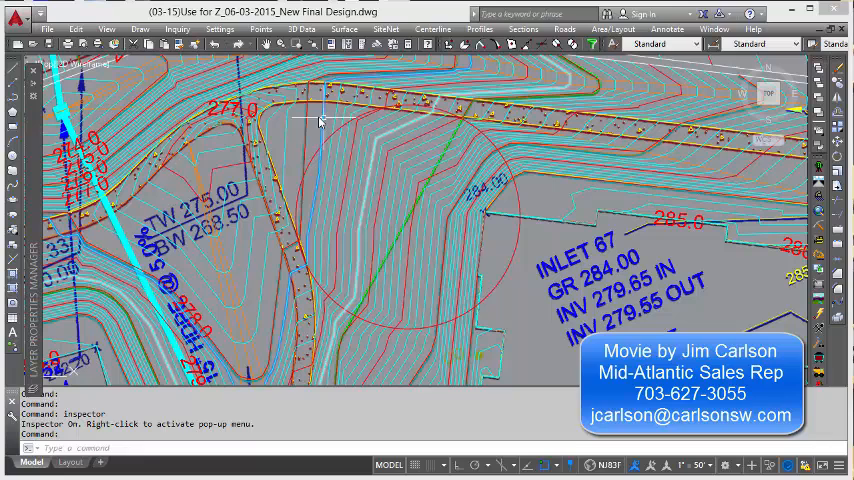
pyautogui.moveTo(308, 122)
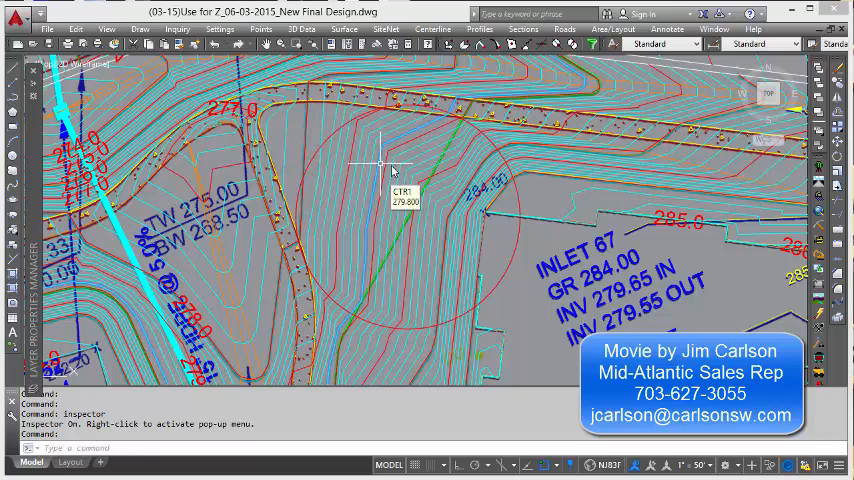
pyautogui.moveTo(414, 200)
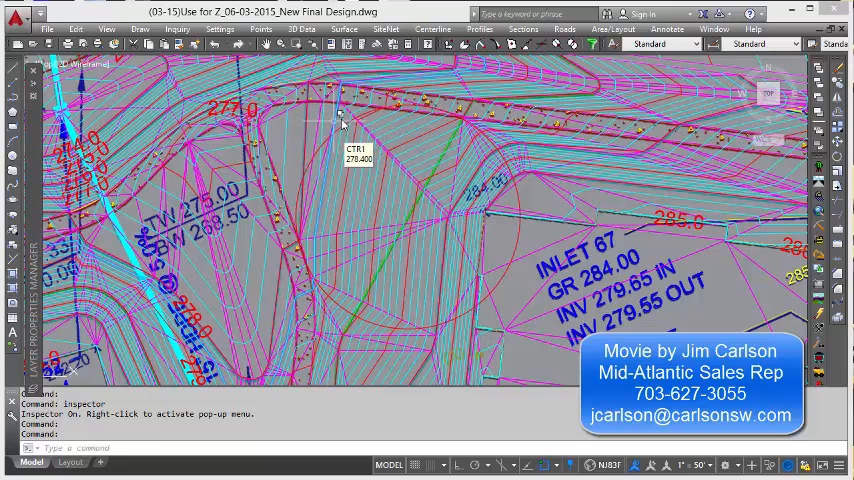
pyautogui.moveTo(318, 164)
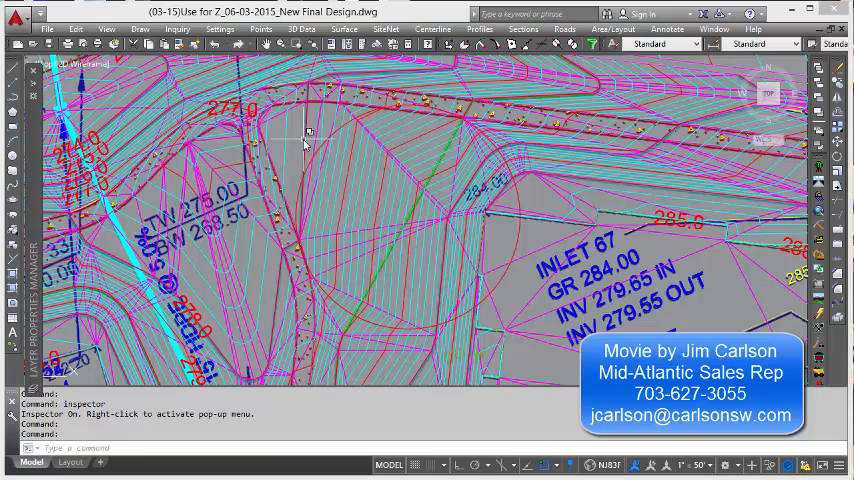
pyautogui.moveTo(308, 146)
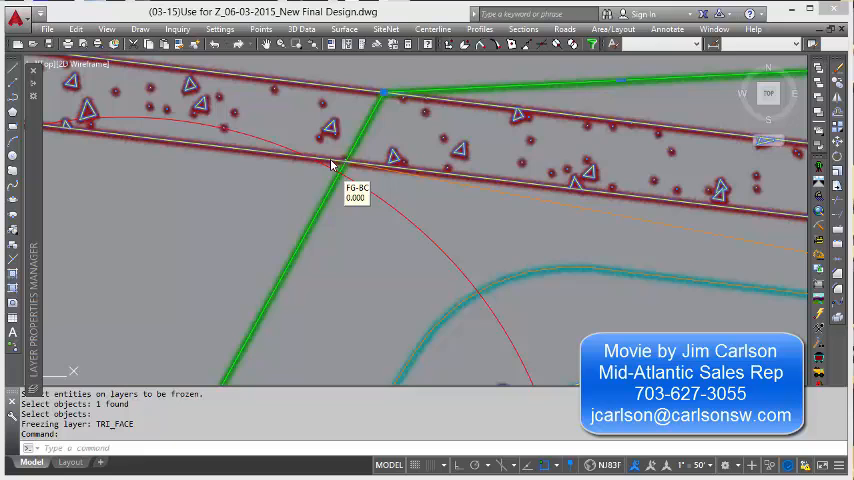
# - Query ID Point at the sidewalk corner and at the green contour crossing, reading 280.000 from the 3D polyline
pyautogui.click(332, 164)
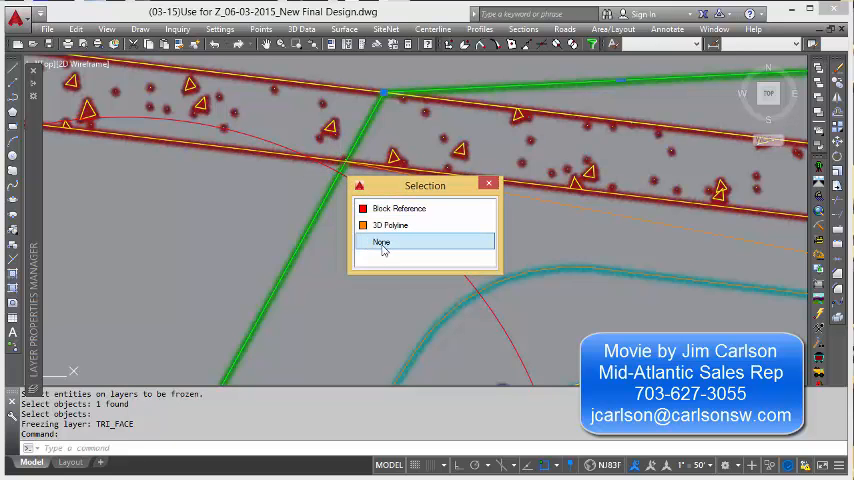
pyautogui.click(380, 242)
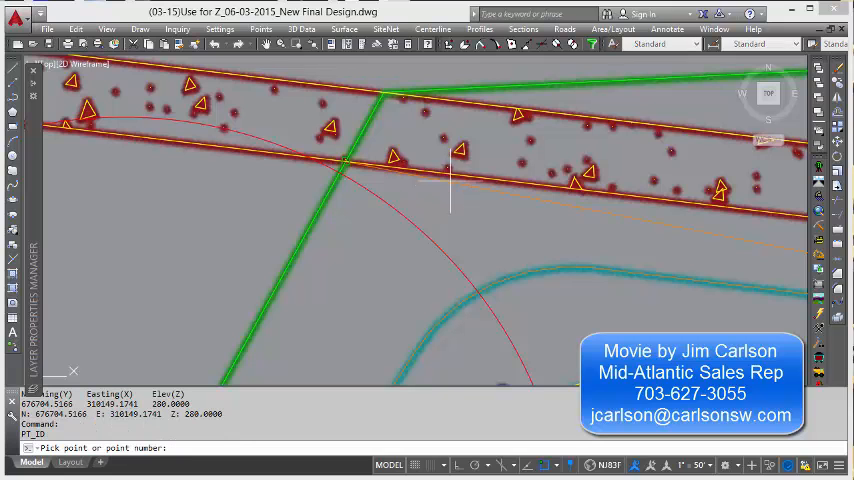
pyautogui.click(450, 180)
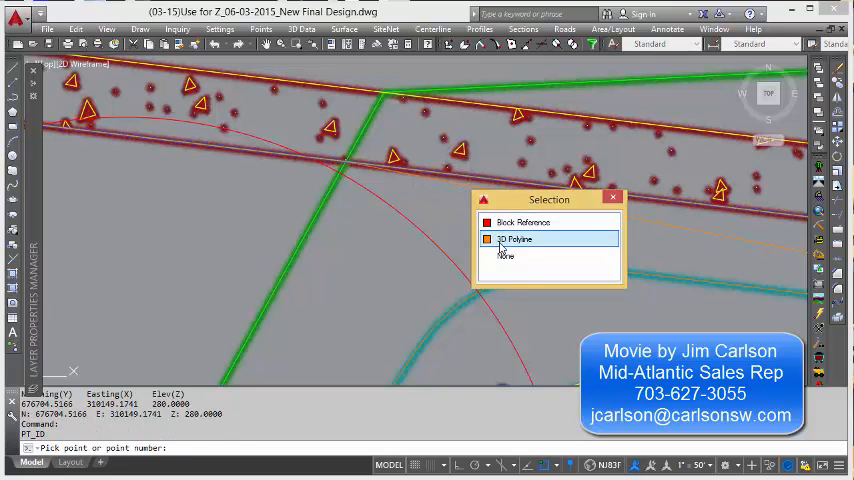
pyautogui.click(516, 240)
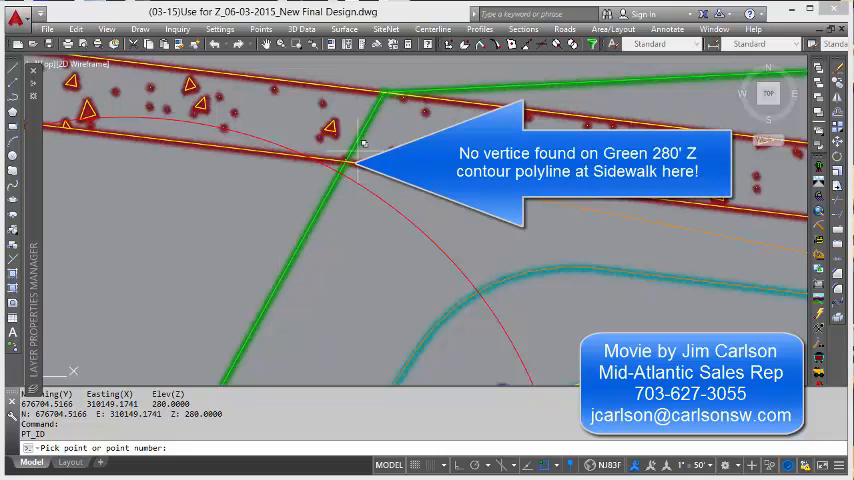
pyautogui.moveTo(296, 256)
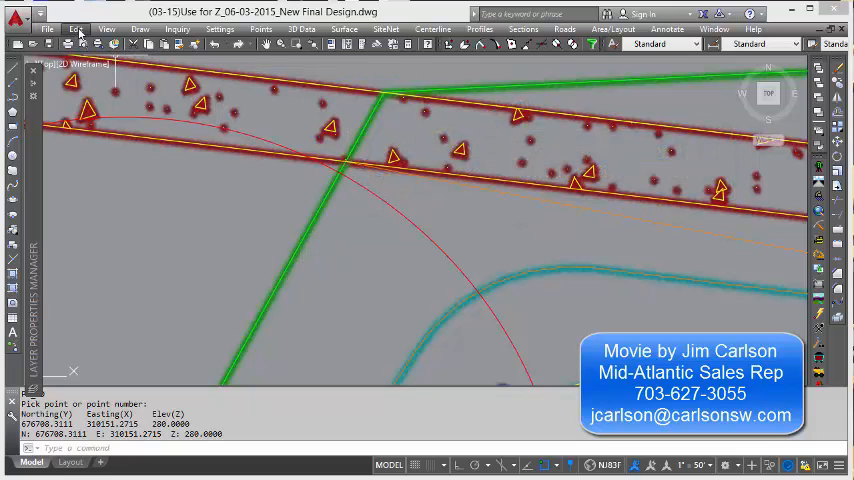
# - Add intersection vertices to the green 280 contour and sidewalk polylines via the Edit menu
pyautogui.click(76, 28)
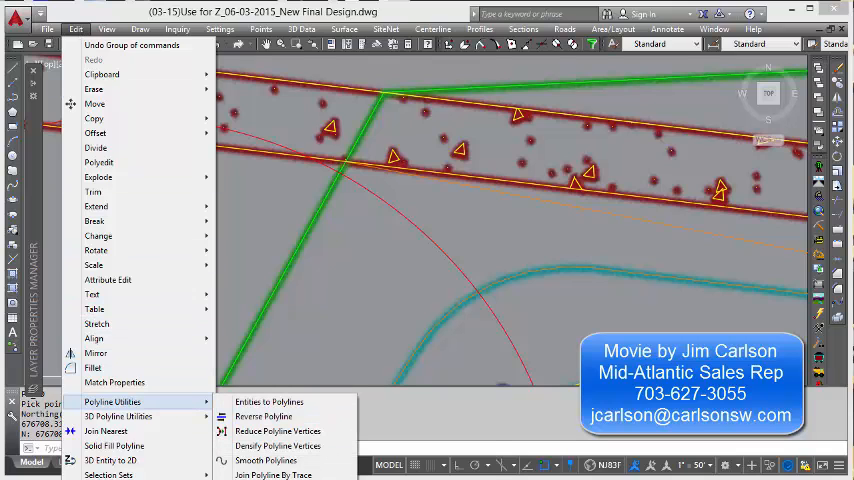
pyautogui.moveTo(420, 440)
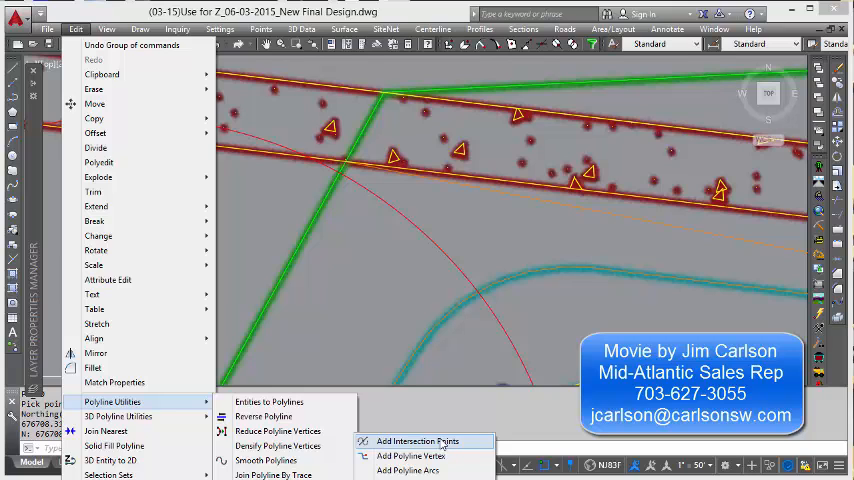
pyautogui.click(416, 440)
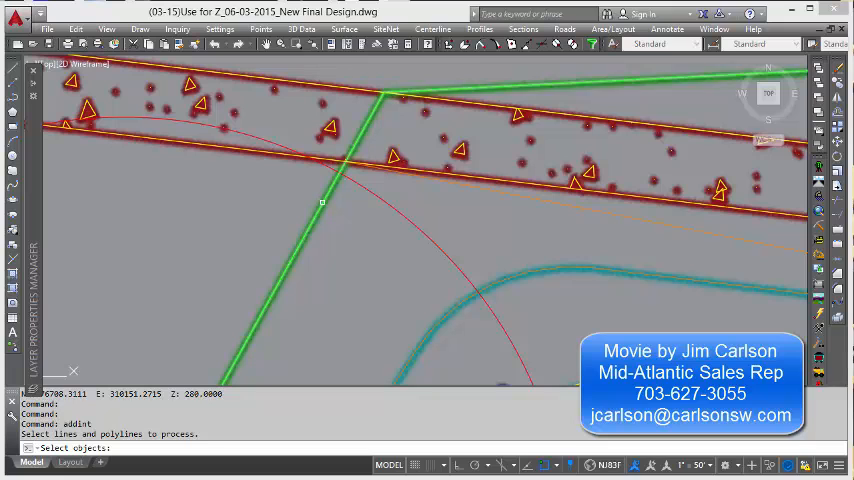
pyautogui.click(284, 148)
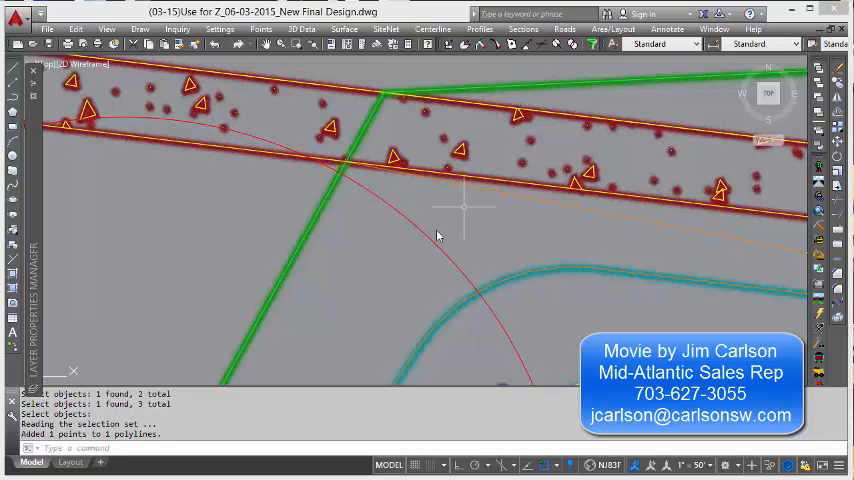
pyautogui.moveTo(272, 236)
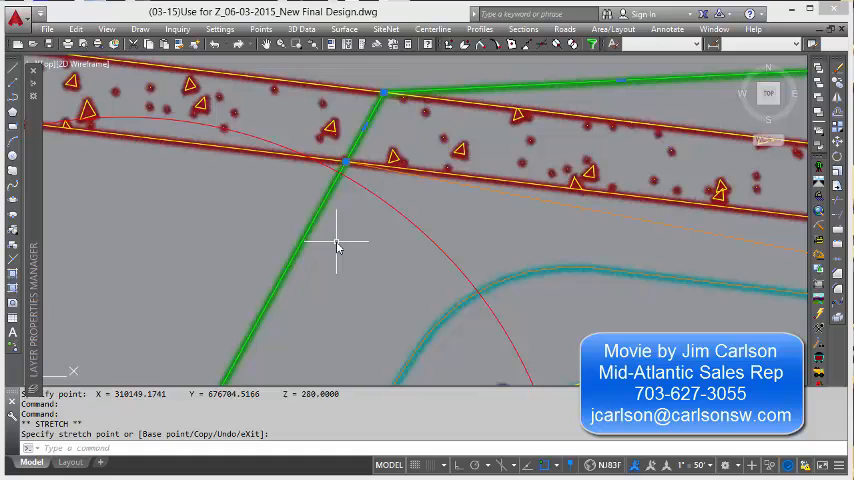
pyautogui.moveTo(432, 188)
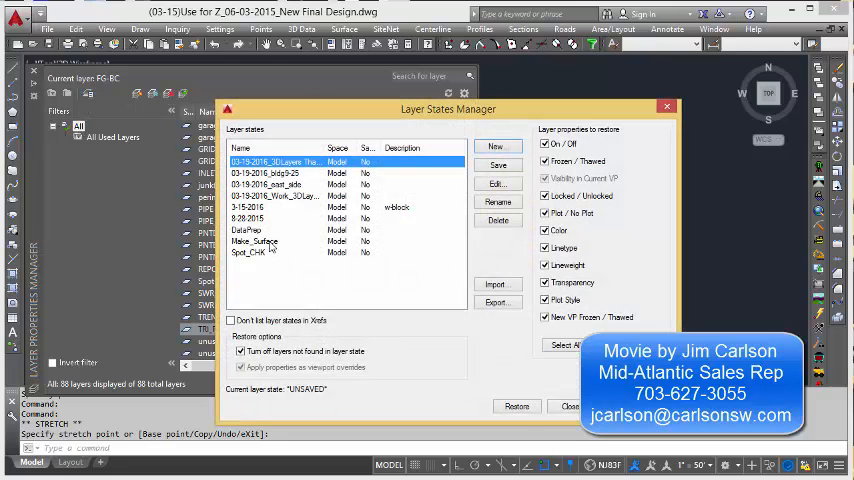
# - Restore the Make_Surface layer state to bring back the full site plan layers
pyautogui.click(256, 240)
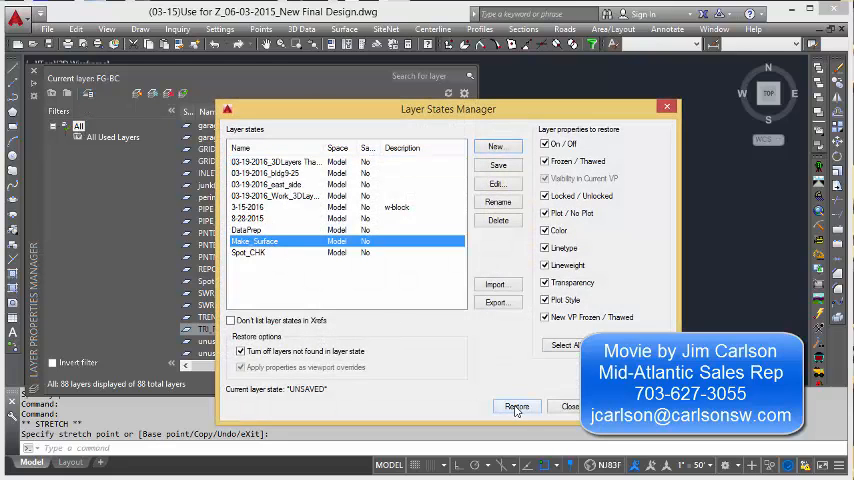
pyautogui.click(512, 408)
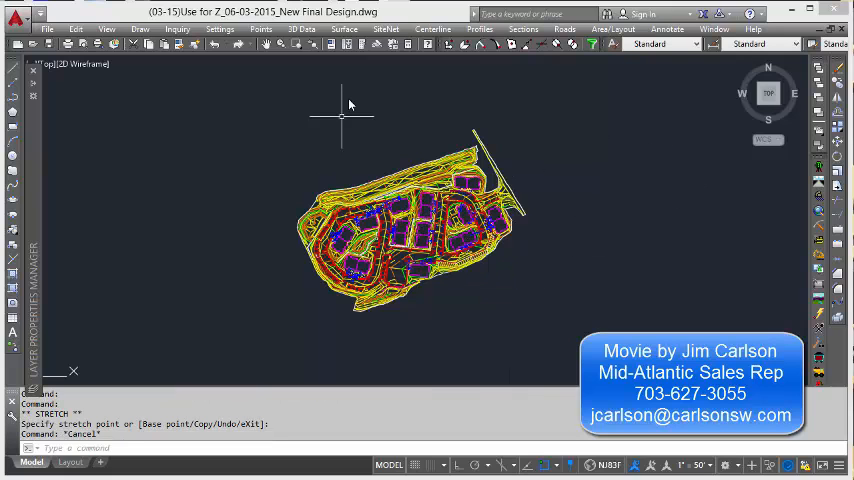
# - Start Surface > Triangulate & Contour, set the output TIN file, review Contour settings and accept
pyautogui.click(346, 28)
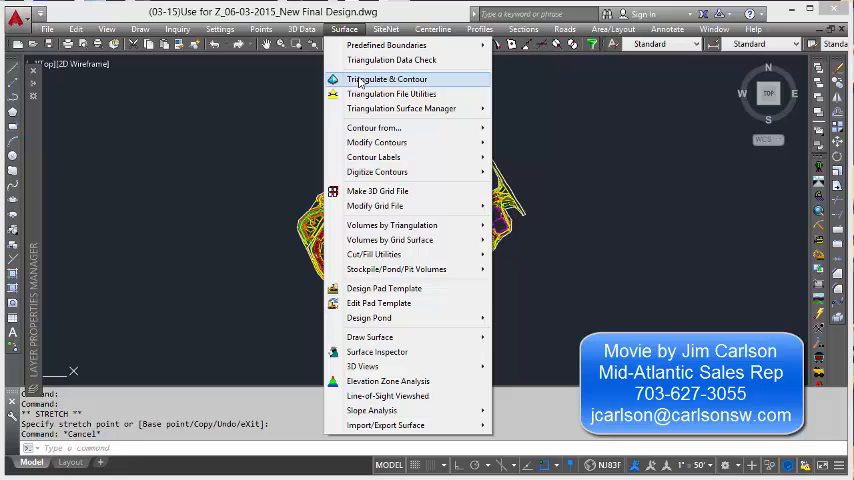
pyautogui.click(384, 80)
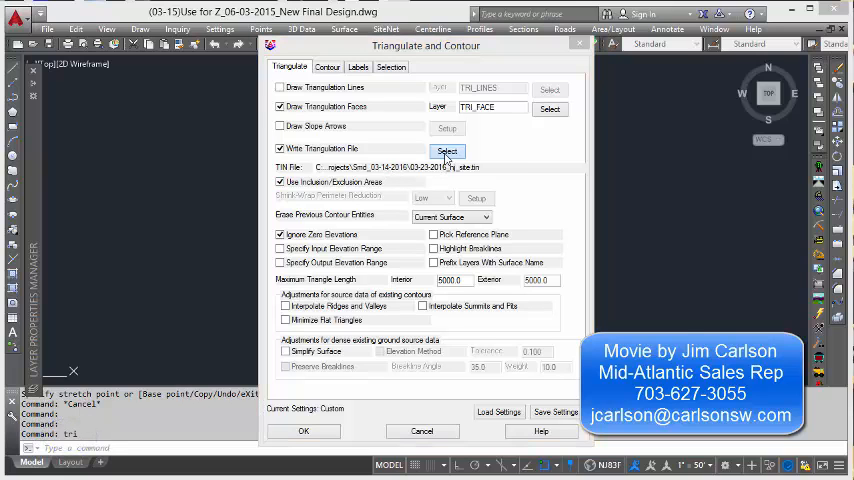
pyautogui.click(448, 152)
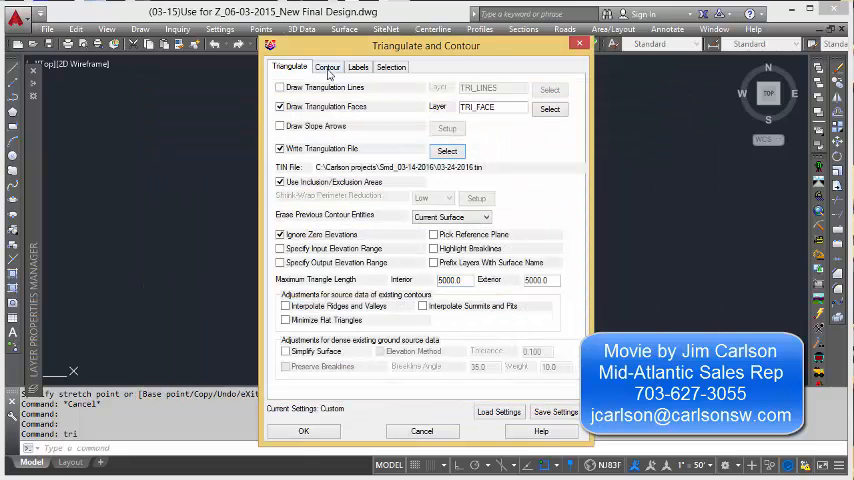
pyautogui.click(328, 66)
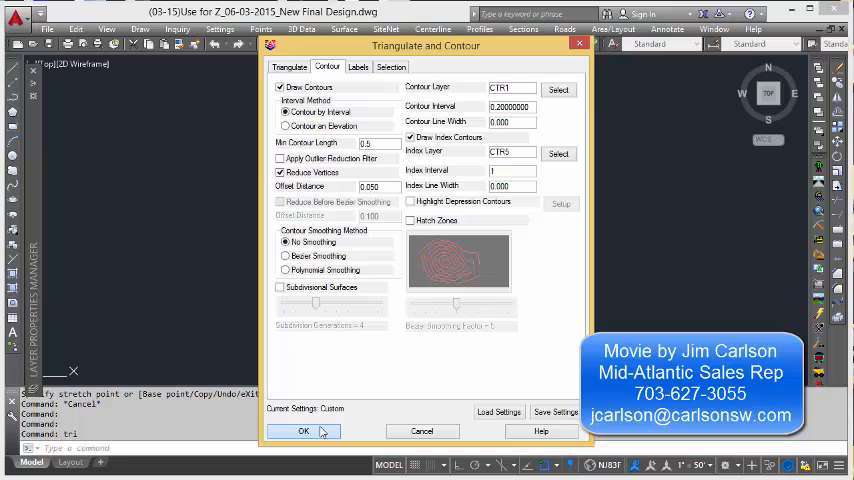
pyautogui.click(304, 432)
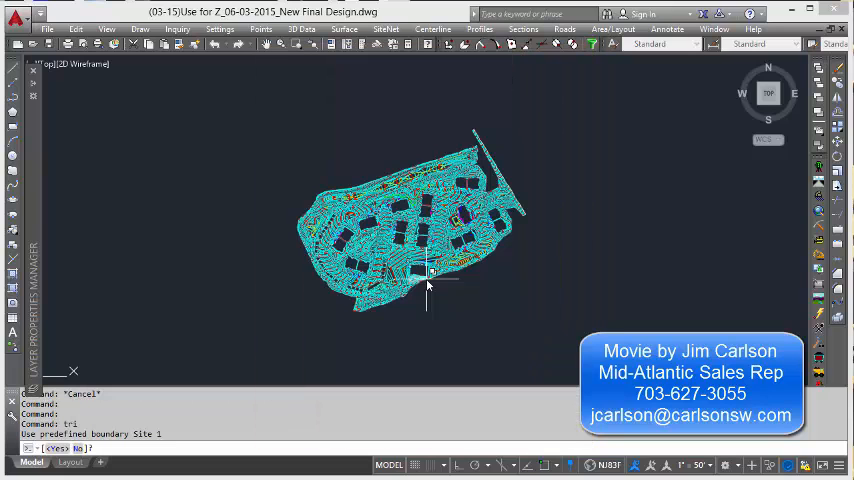
pyautogui.moveTo(300, 322)
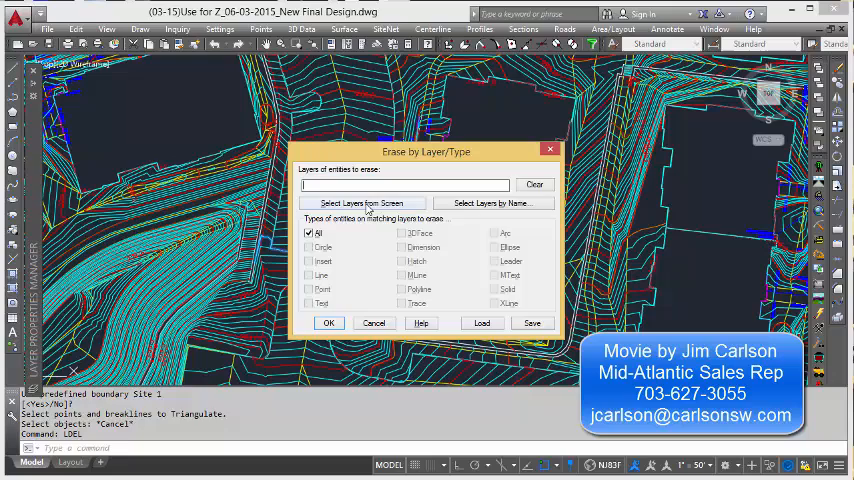
# - Erase by Layer/Type the old surface layers picked from screen plus TRI_FACE, removing 24,690 entities
pyautogui.click(362, 204)
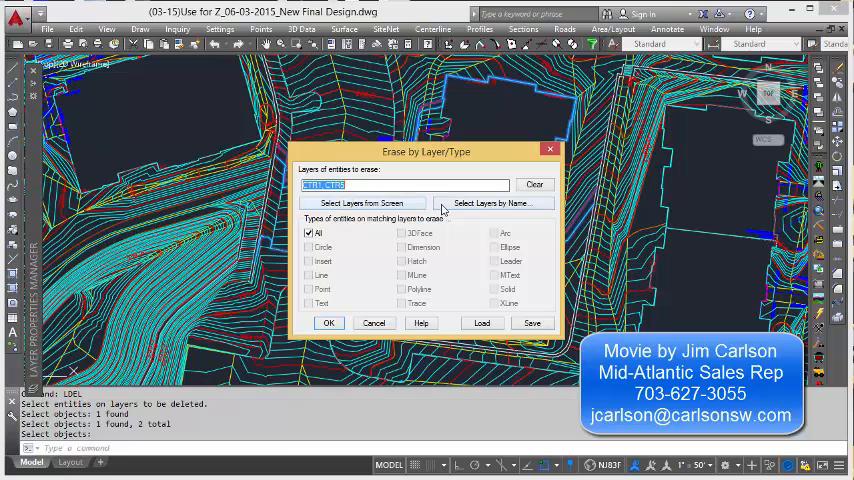
pyautogui.click(492, 202)
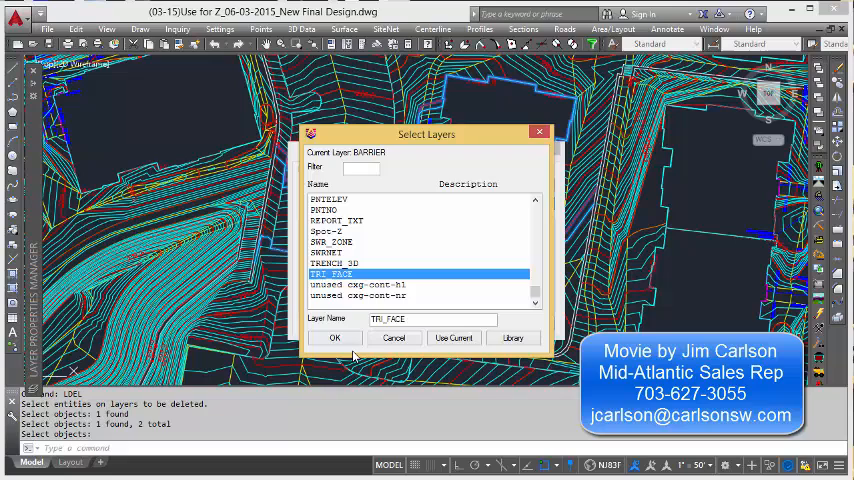
pyautogui.click(336, 336)
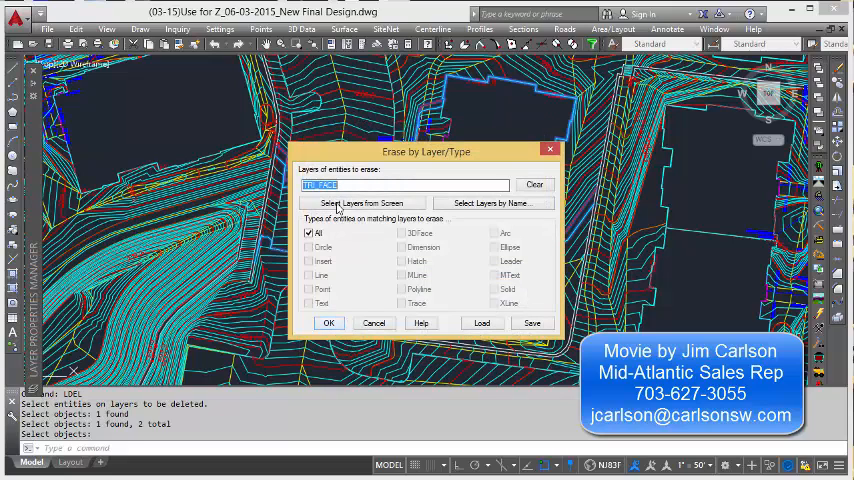
pyautogui.click(328, 322)
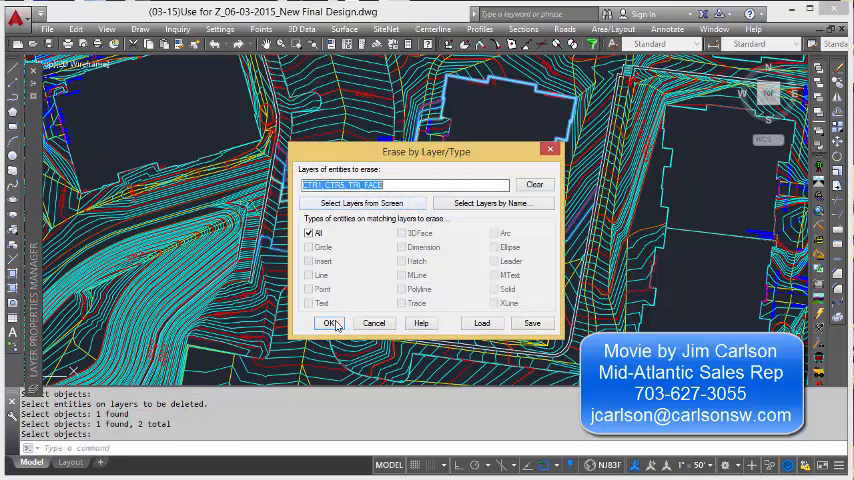
pyautogui.click(332, 322)
pyautogui.write('TRI')
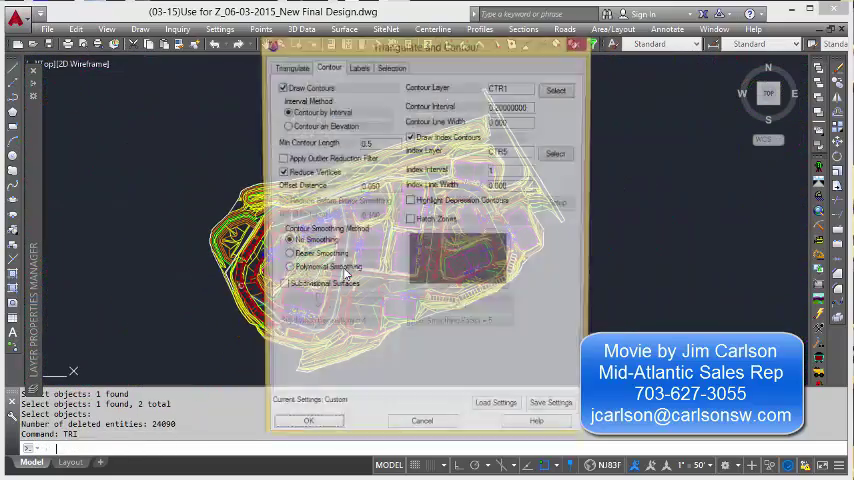
# - Accept the Triangulate & Contour settings again to rebuild the surface within boundary Site 1
pyautogui.click(308, 418)
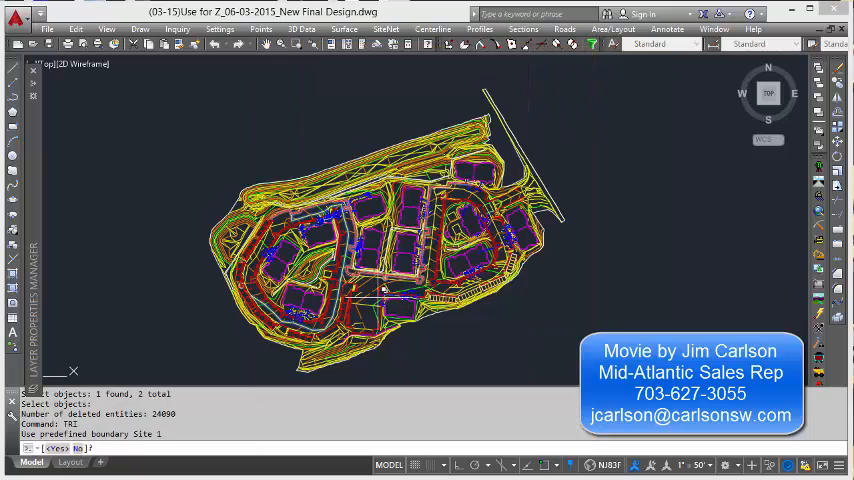